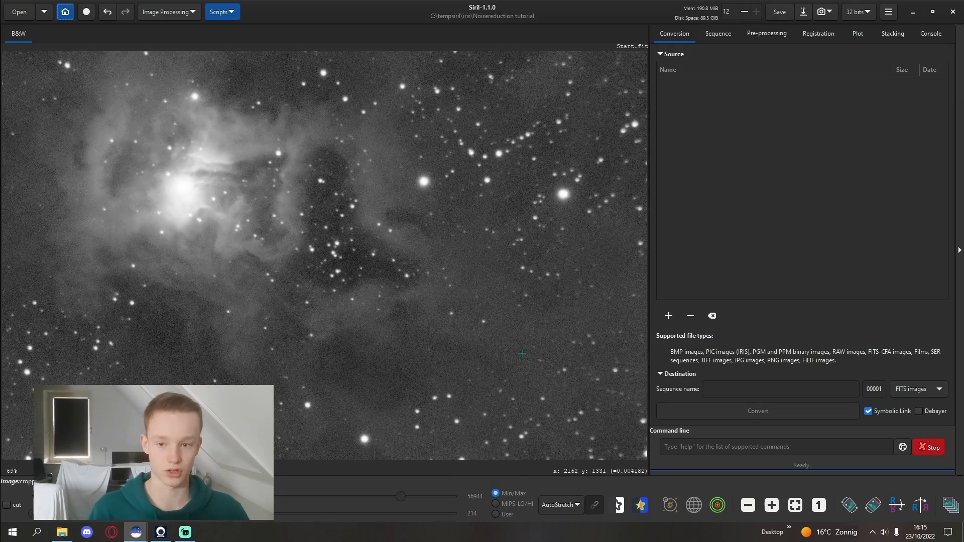
Step: Keep AutoStretch as the display mode for the Iris nebula preview
scroll(down, 3)
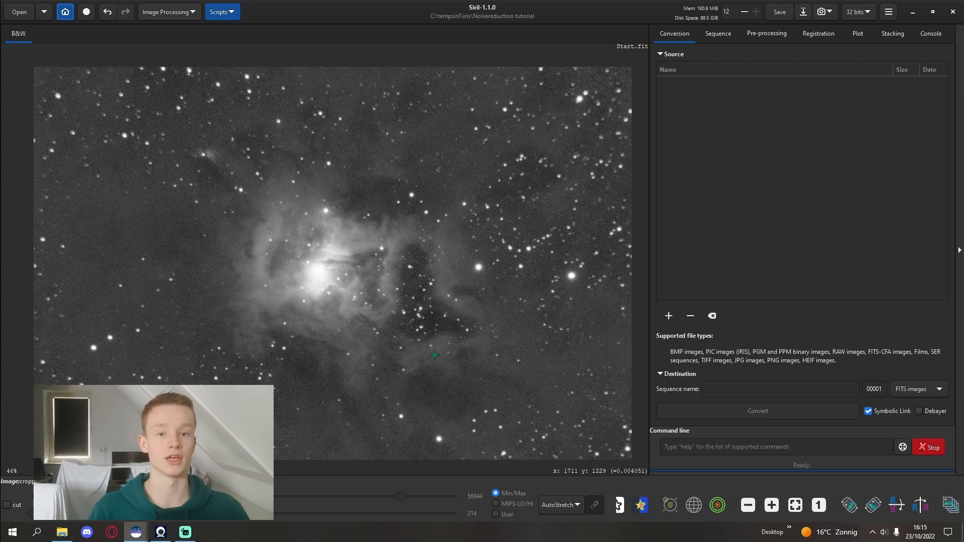
click(559, 505)
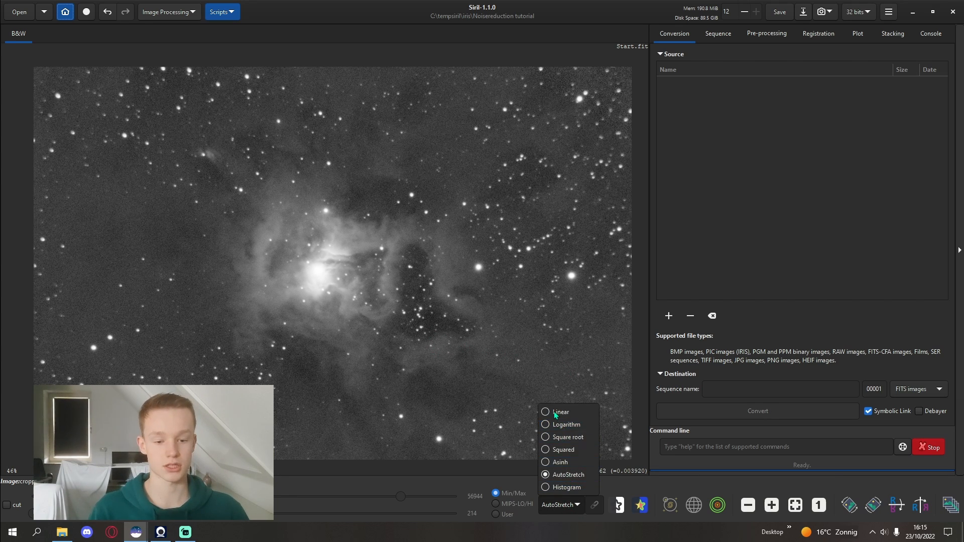
click(559, 412)
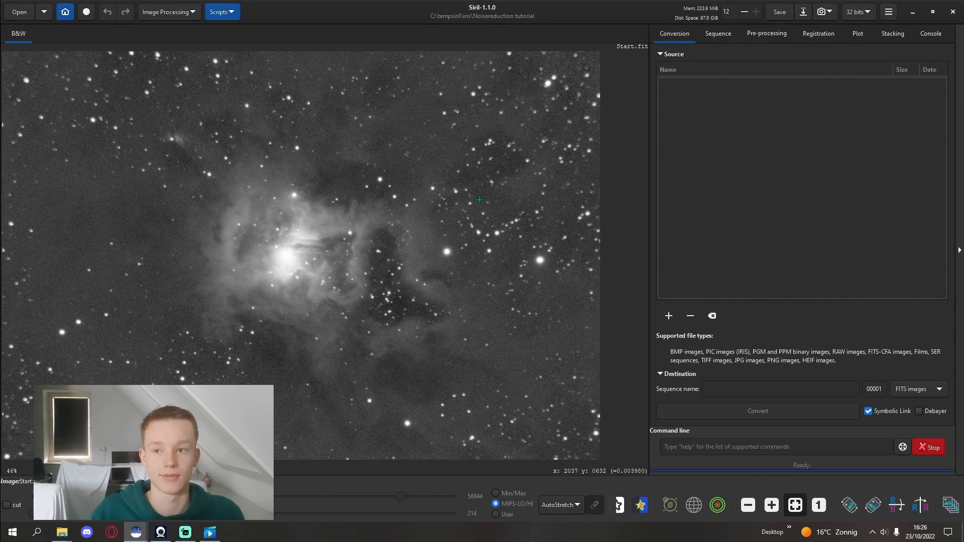
Step: Run Wavelet Layers extraction with 2 layers and BSpline interpolation from Image Processing
click(168, 12)
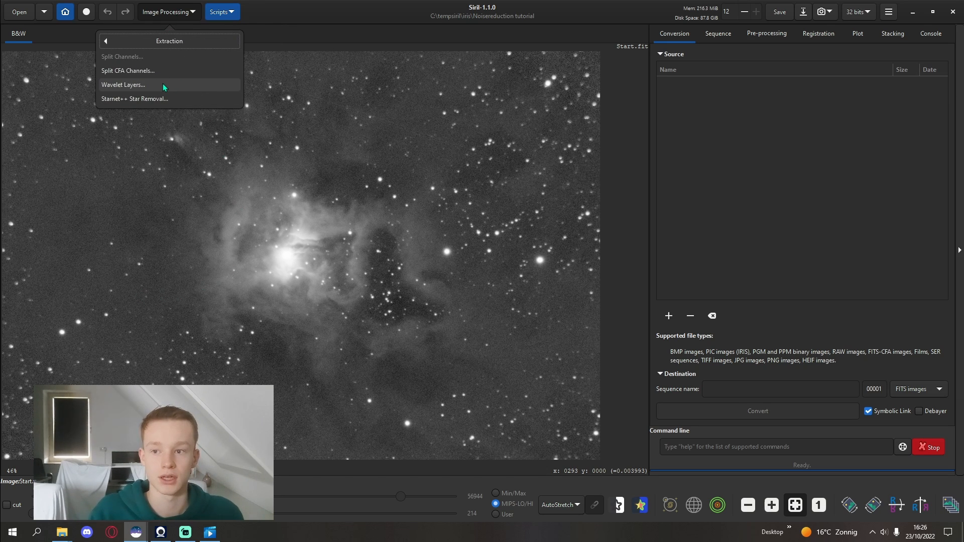
click(123, 85)
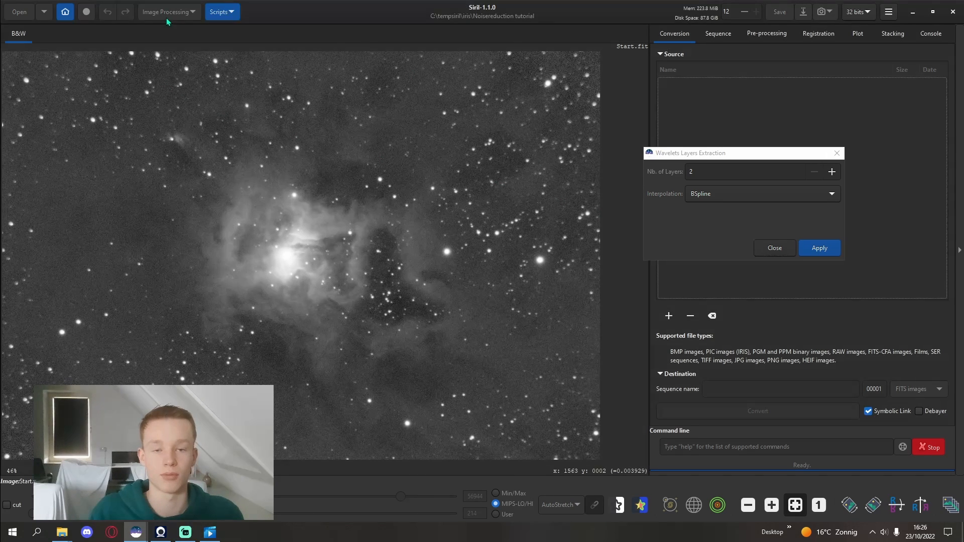
click(165, 12)
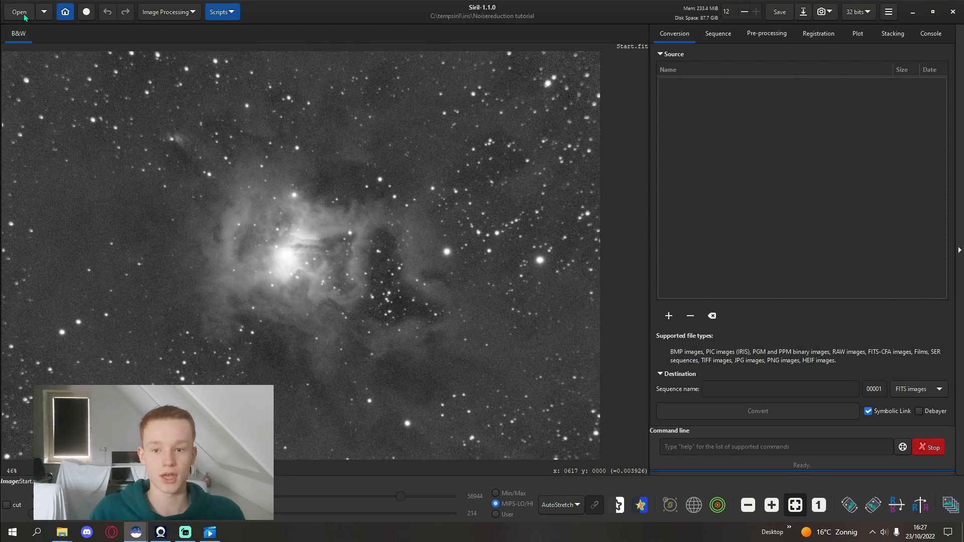
click(18, 11)
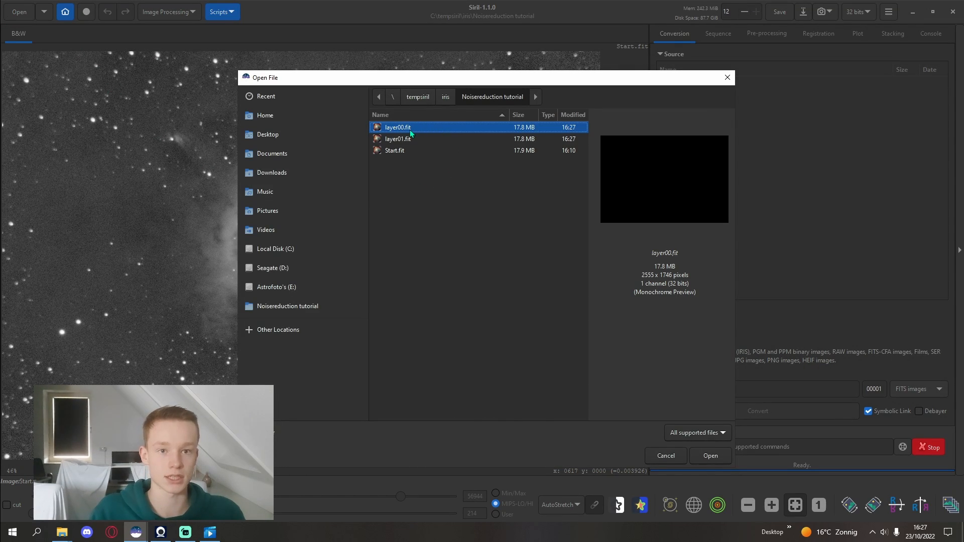
click(398, 138)
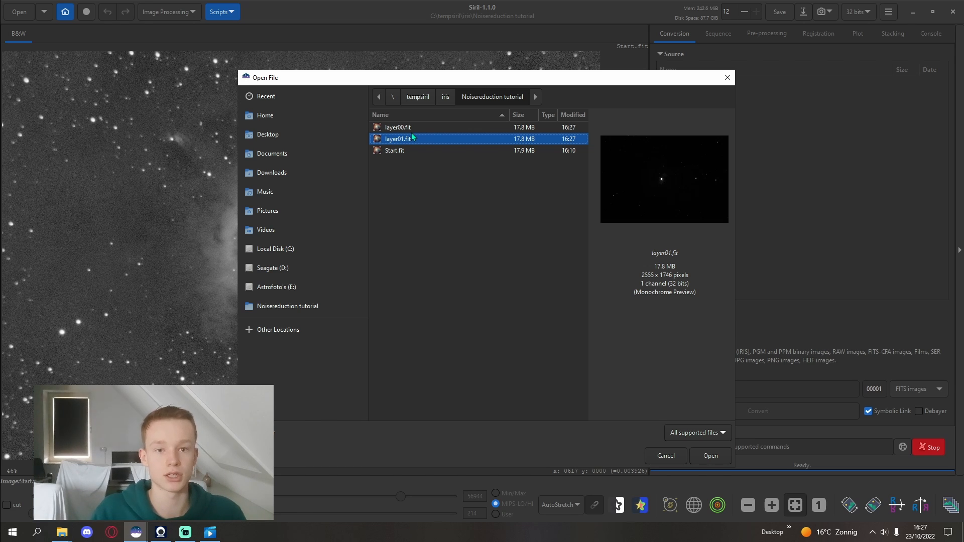
click(397, 128)
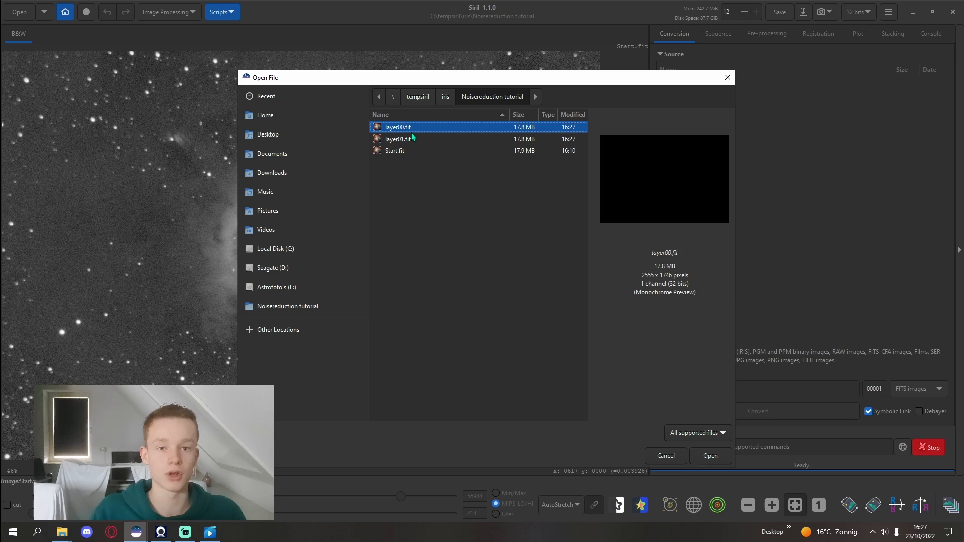
click(398, 139)
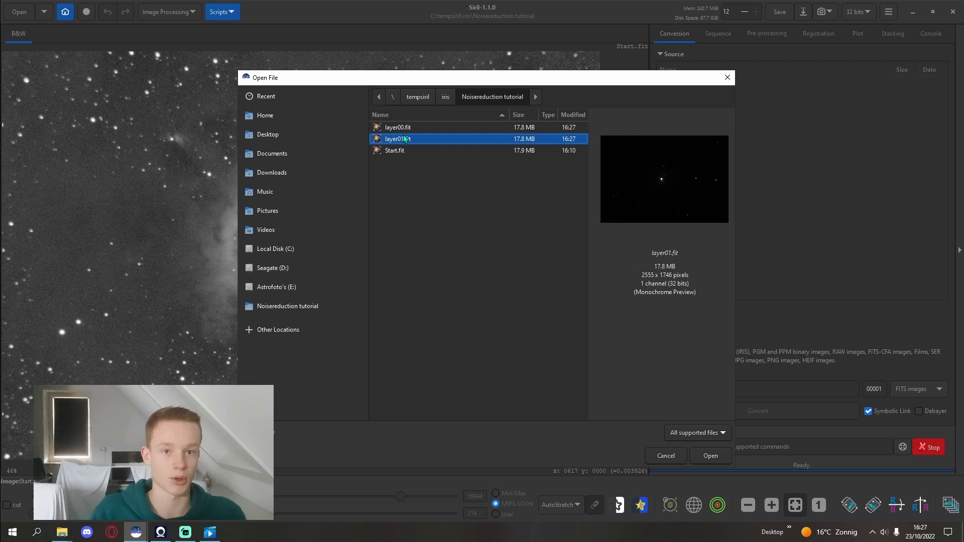
click(710, 456)
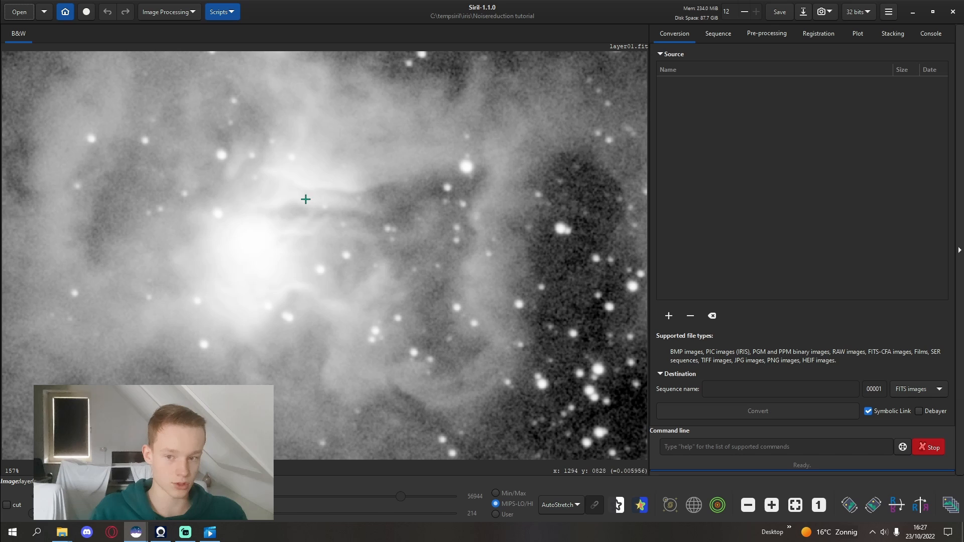
scroll(down, 3)
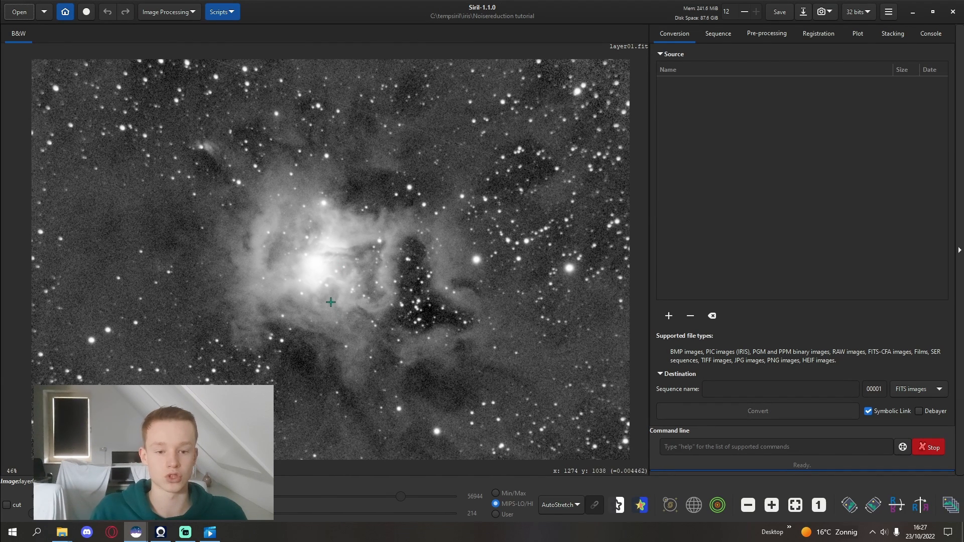
mouse_move(346, 259)
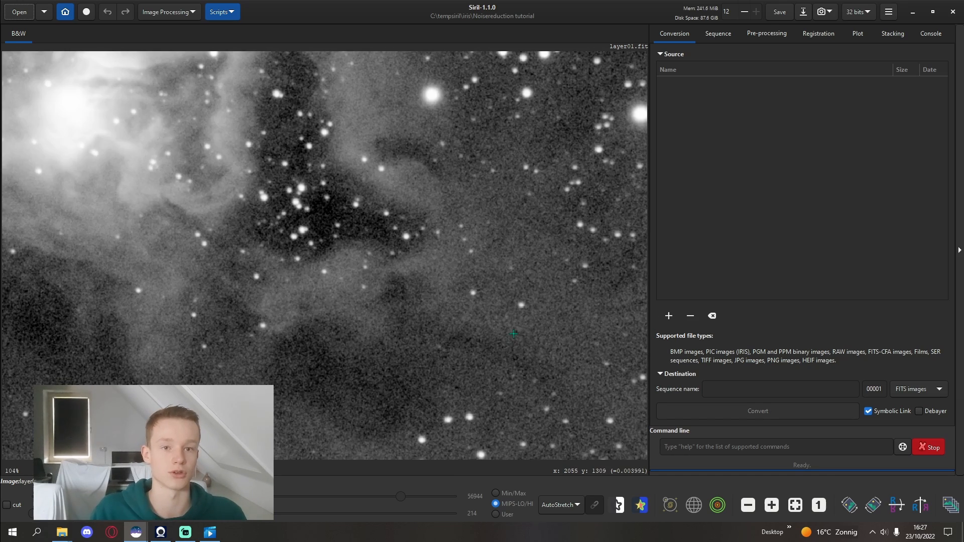
scroll(down, 3)
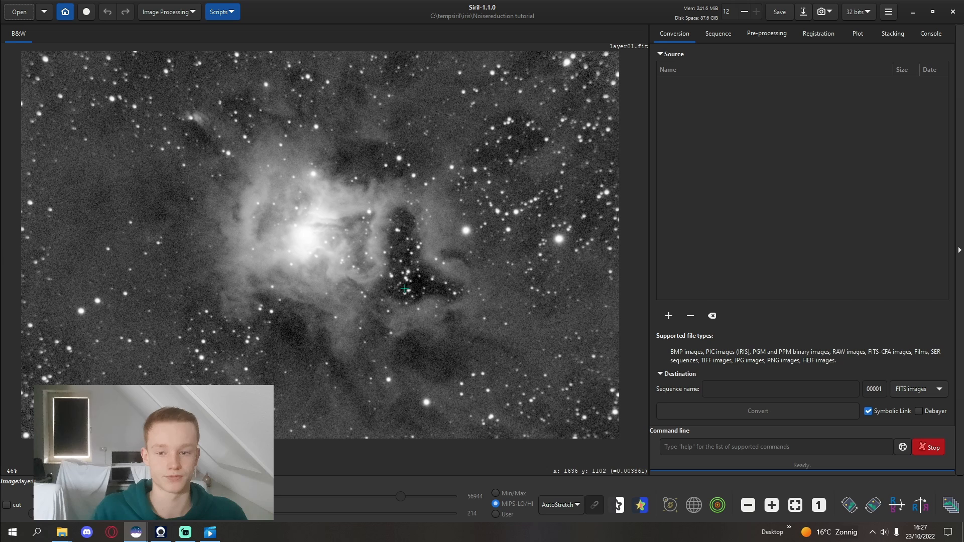
click(18, 11)
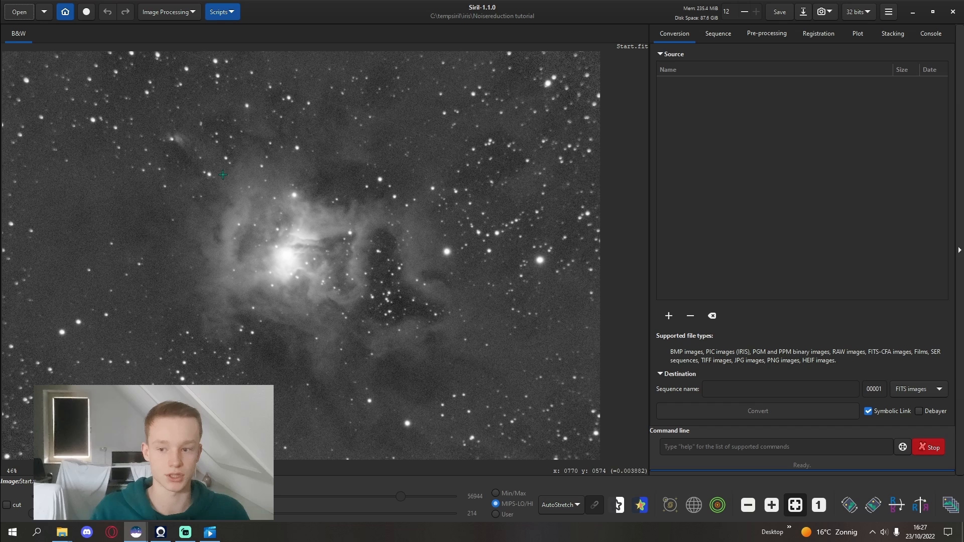
Step: Dismiss the Image Processing menu, leaving the Start image unchanged
click(168, 12)
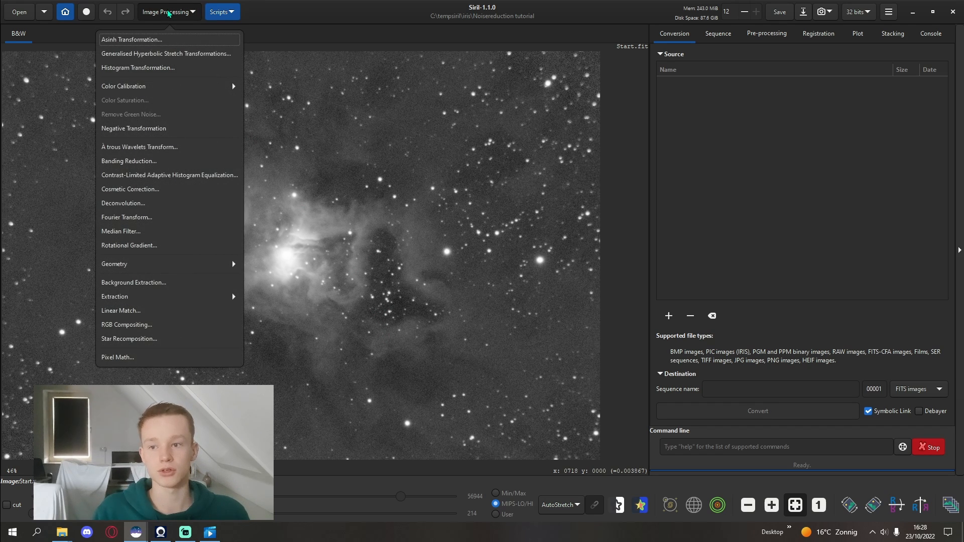
click(404, 256)
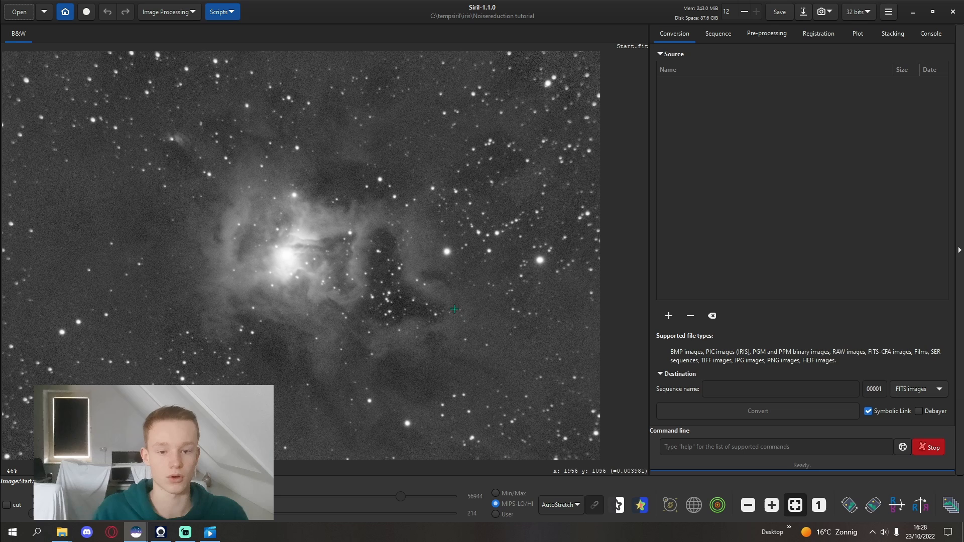
mouse_move(266, 340)
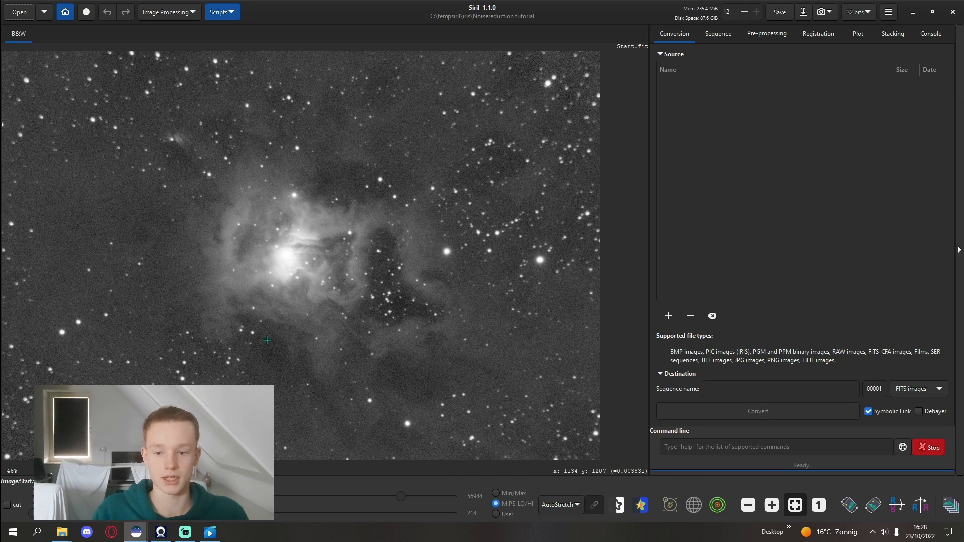
mouse_move(285, 336)
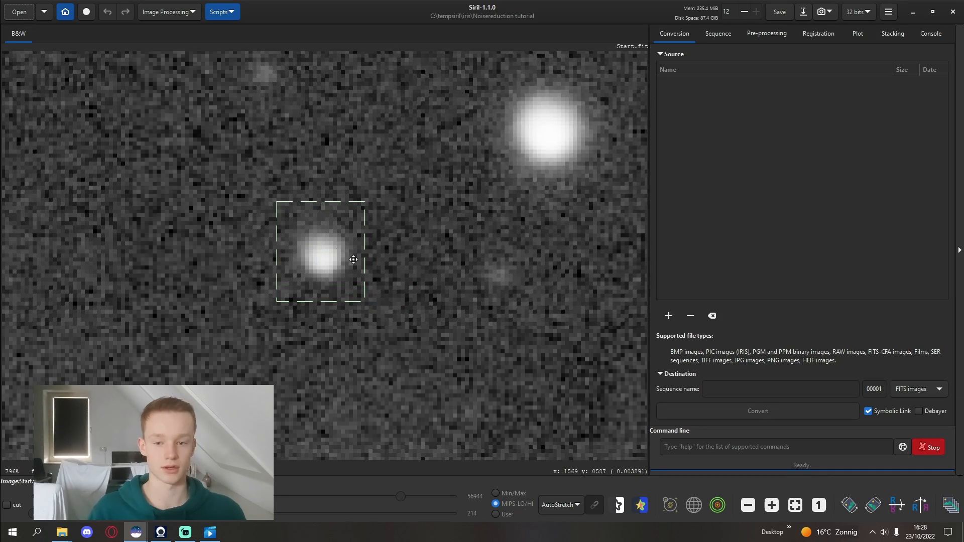
Step: Crop the Start image to the selection around the isolated star
scroll(down, 3)
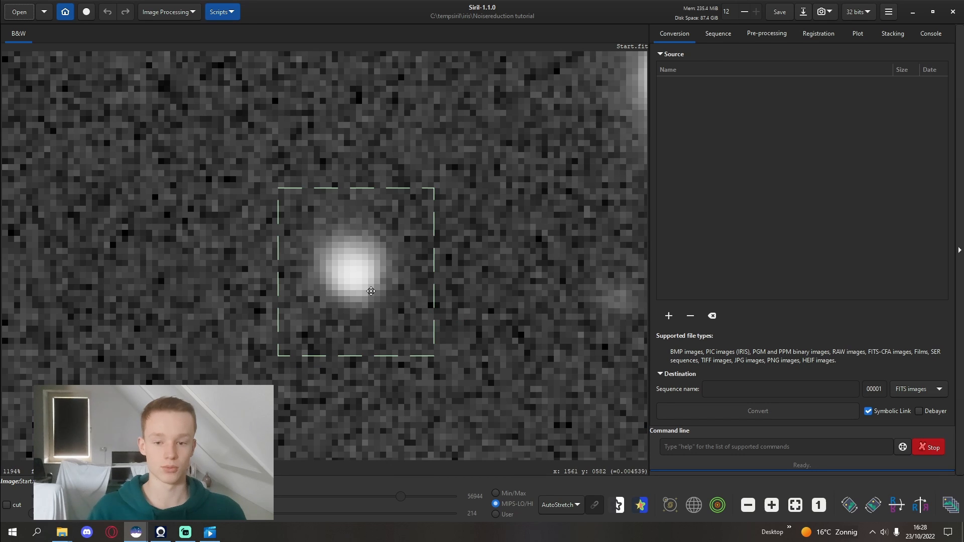
right_click(371, 291)
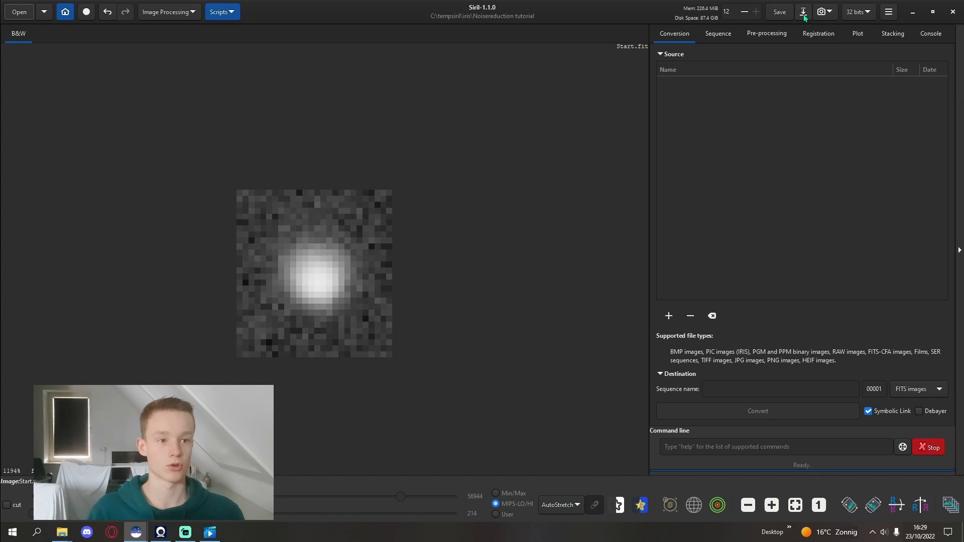
Step: Save the cropped star patch as psf.fit in 32-bit floating point
click(778, 11)
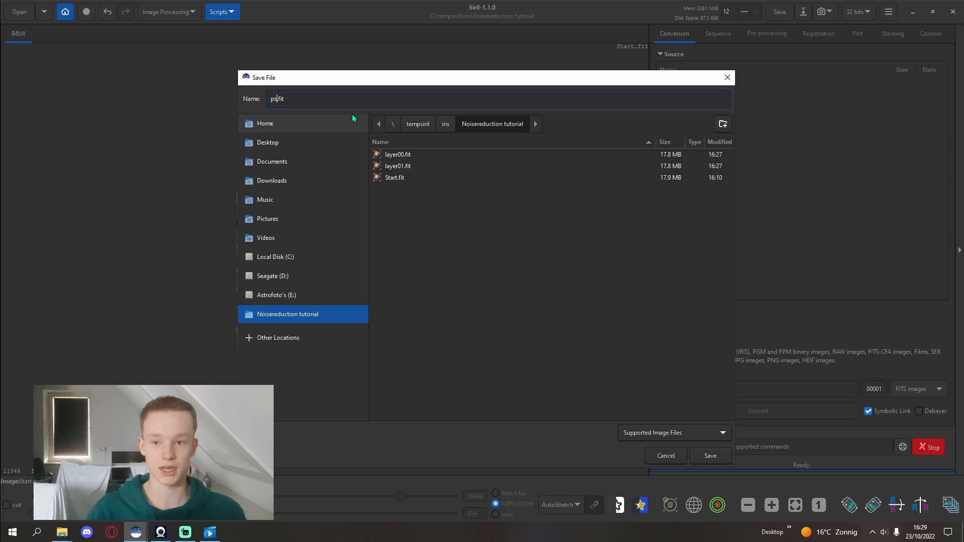
click(709, 455)
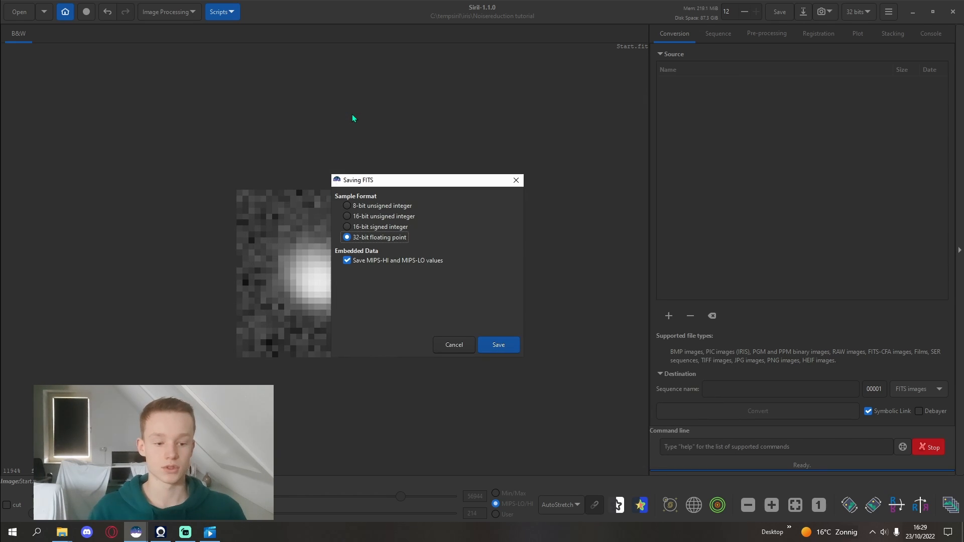
click(498, 345)
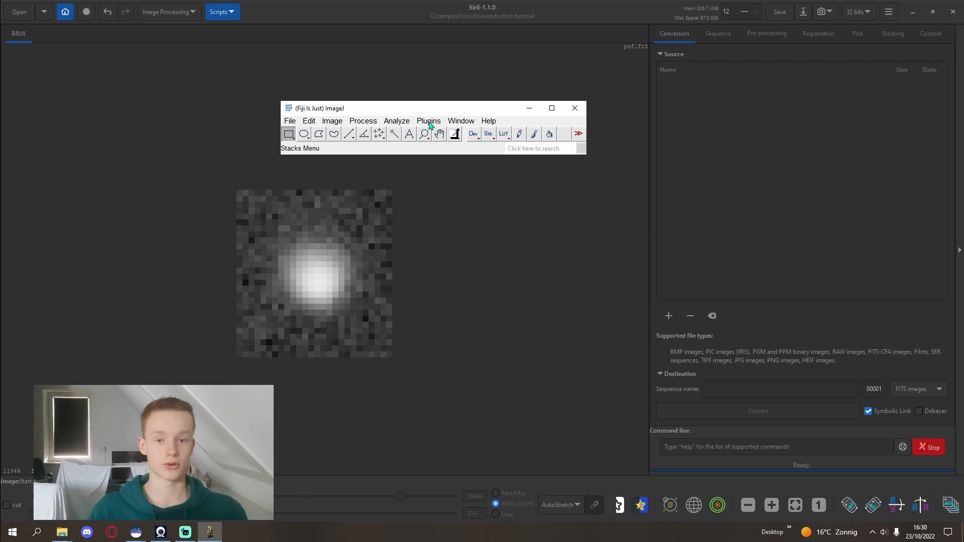
Step: Show the DeconvolutionLab2 entries in Fiji's Plugins menu
click(427, 121)
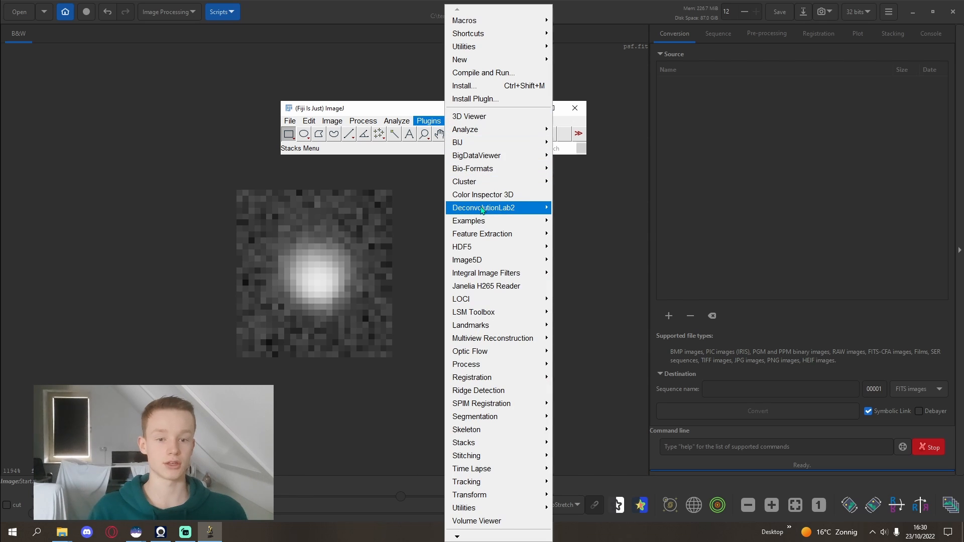
mouse_move(483, 207)
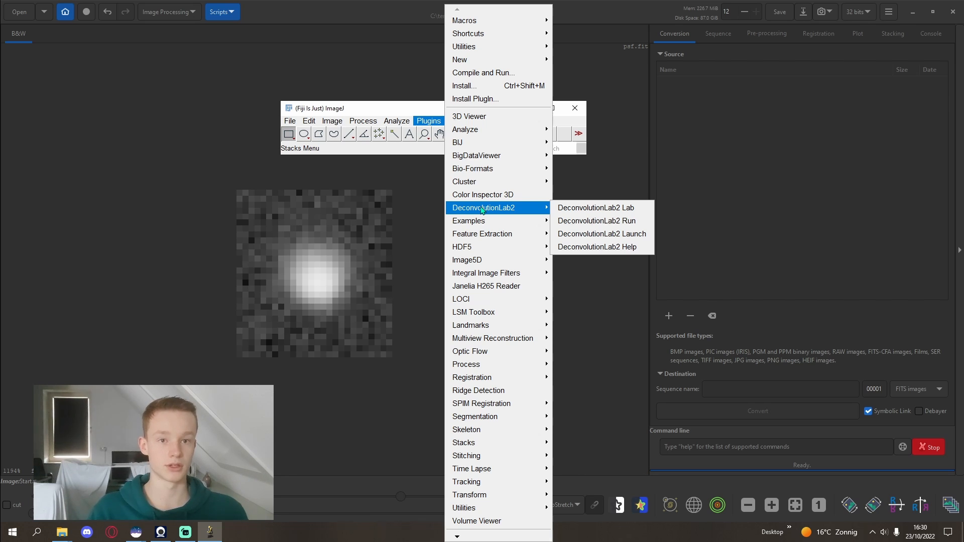
mouse_move(482, 194)
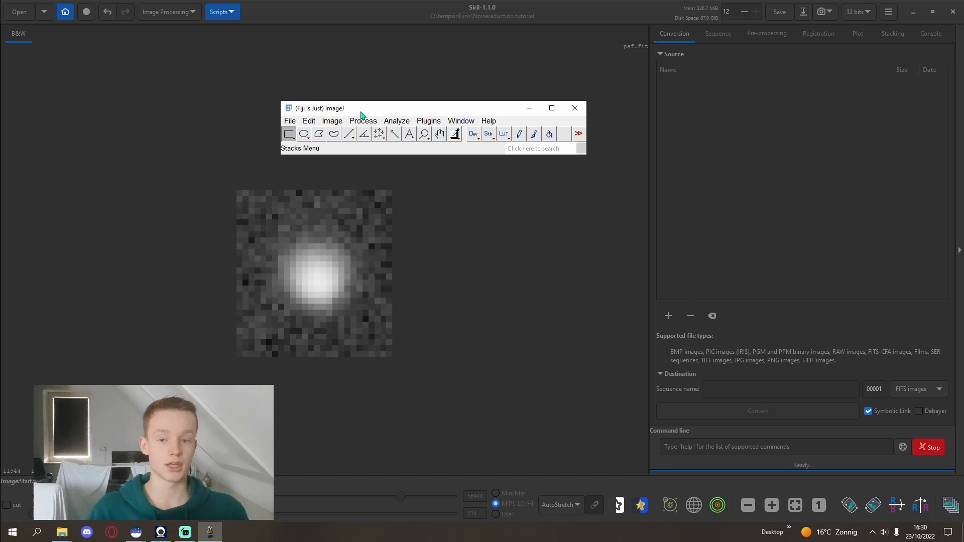
click(428, 120)
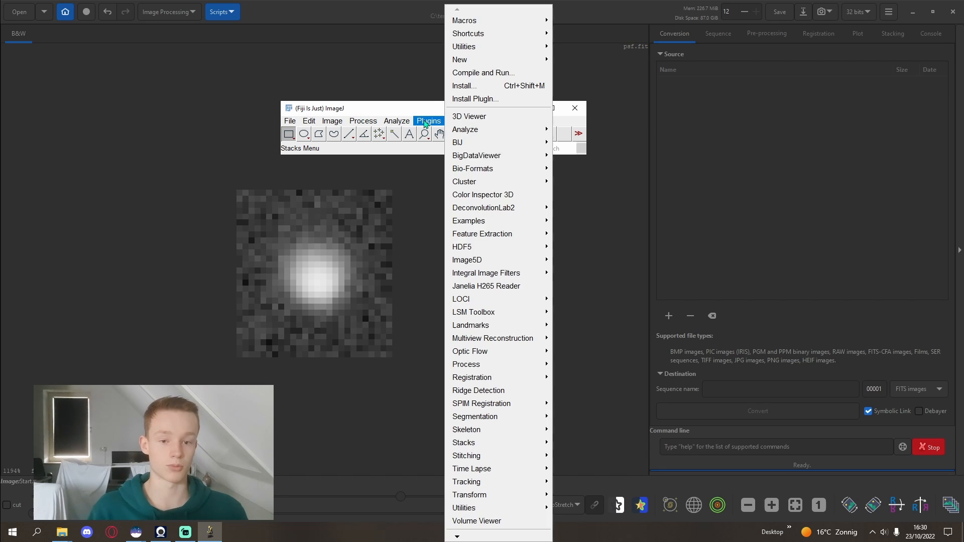
mouse_move(483, 207)
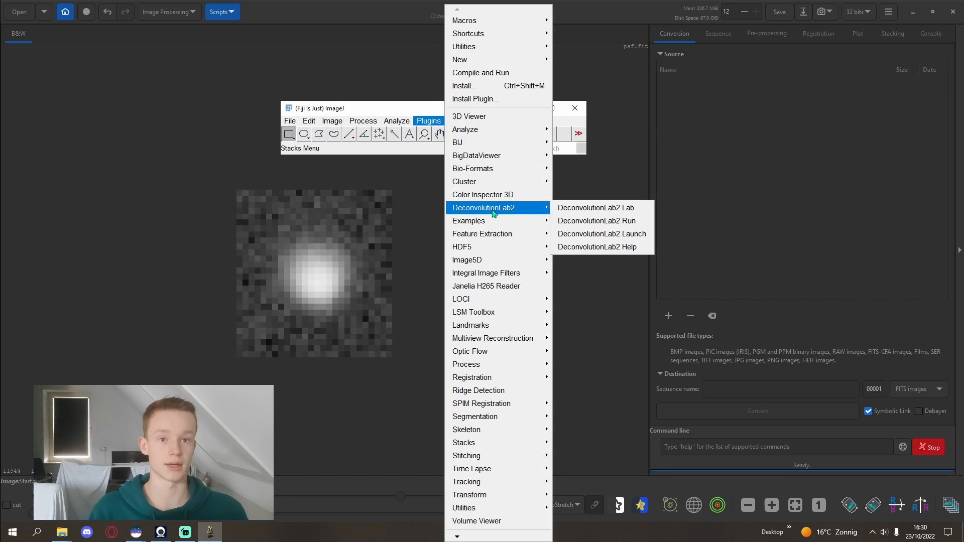
mouse_move(594, 207)
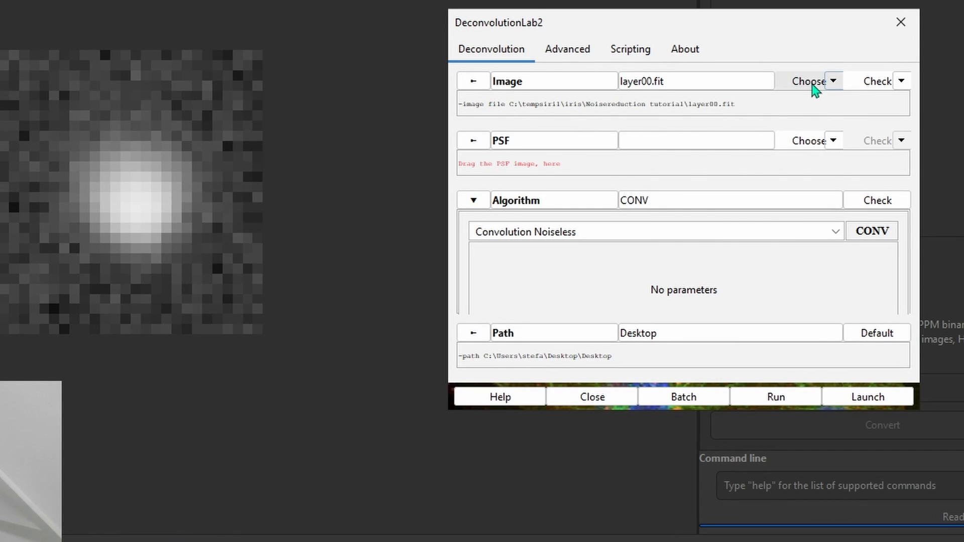
Step: Choose layer00.fit from C:\tempsiril\iris\Noisereduction tutorial as the input image
click(807, 80)
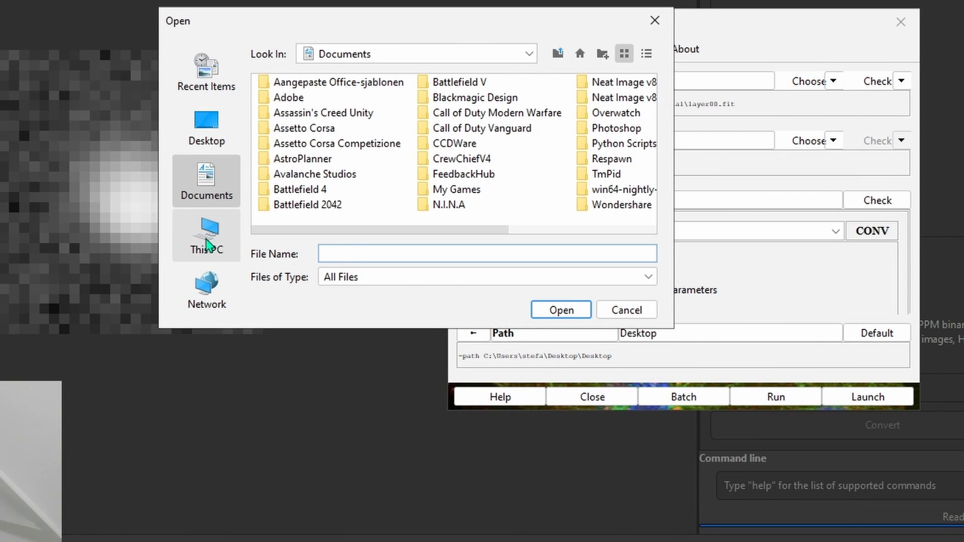
click(206, 235)
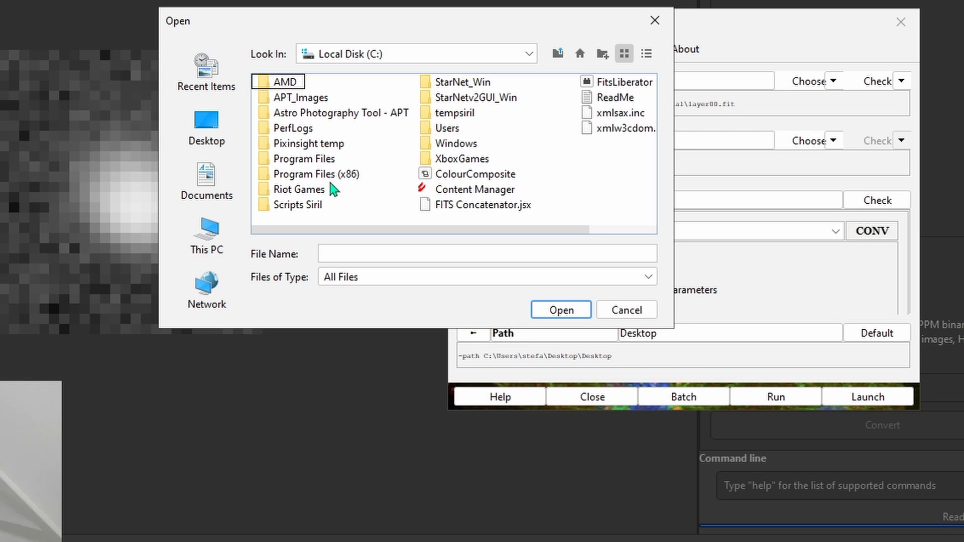
double_click(458, 112)
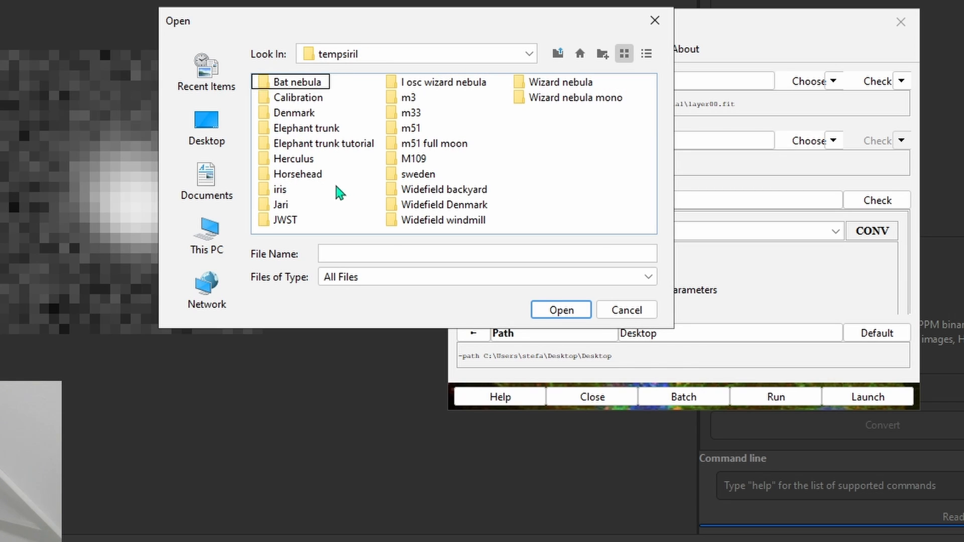
double_click(279, 189)
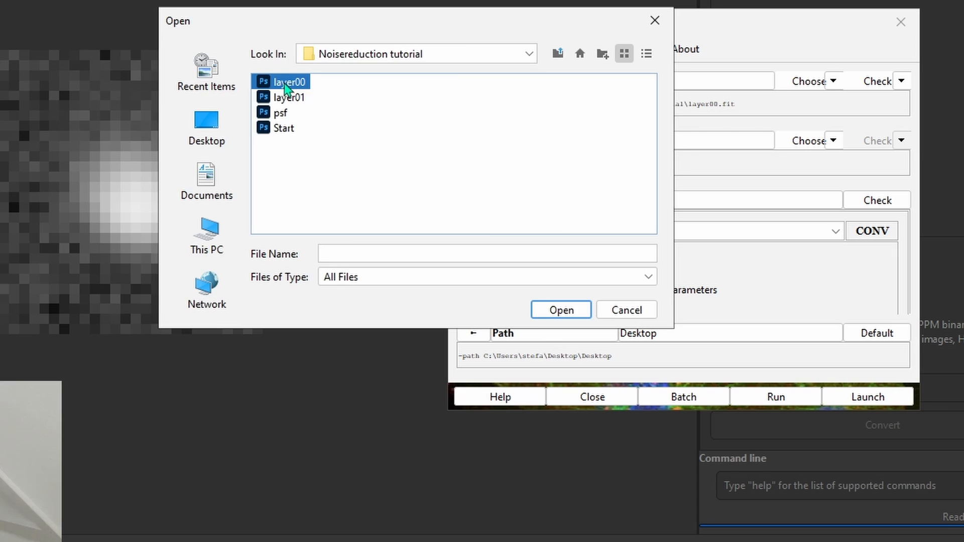
click(559, 310)
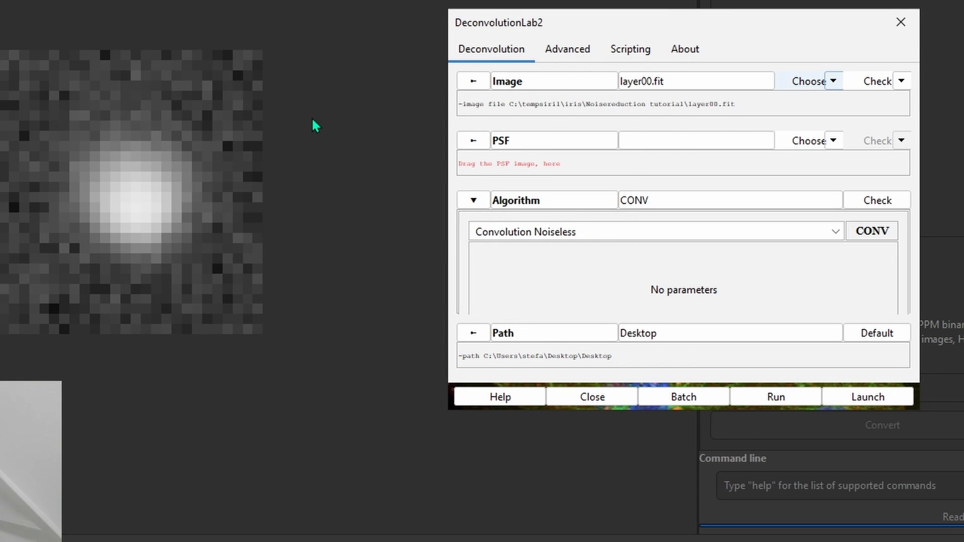
mouse_move(598, 240)
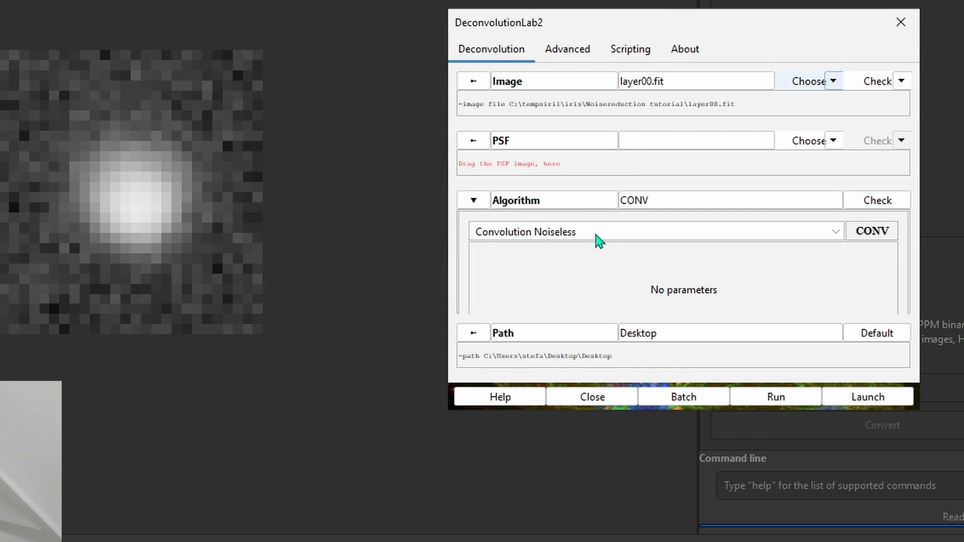
Step: Browse to C:\tempsiril\iris\Noisereduction tutorial to load psf.fit as the PSF
click(834, 141)
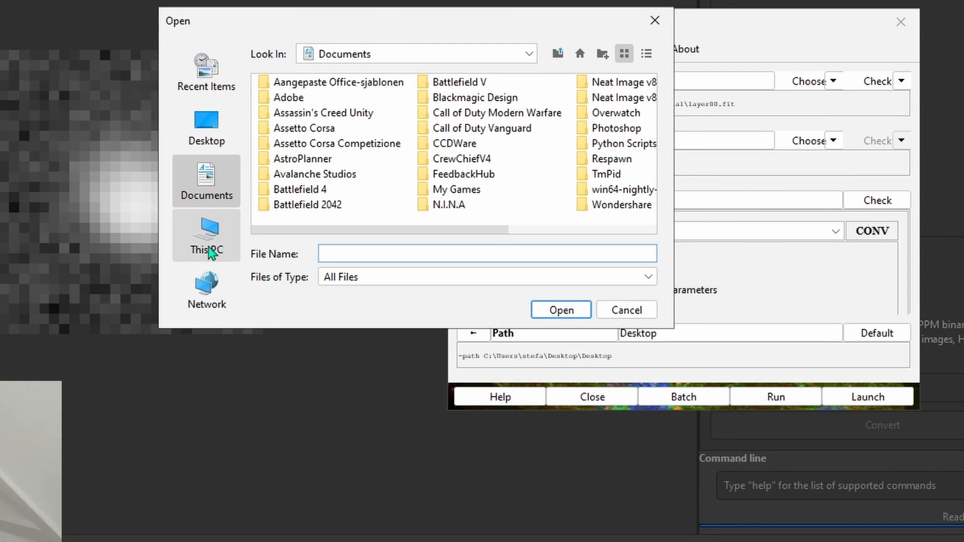
click(205, 235)
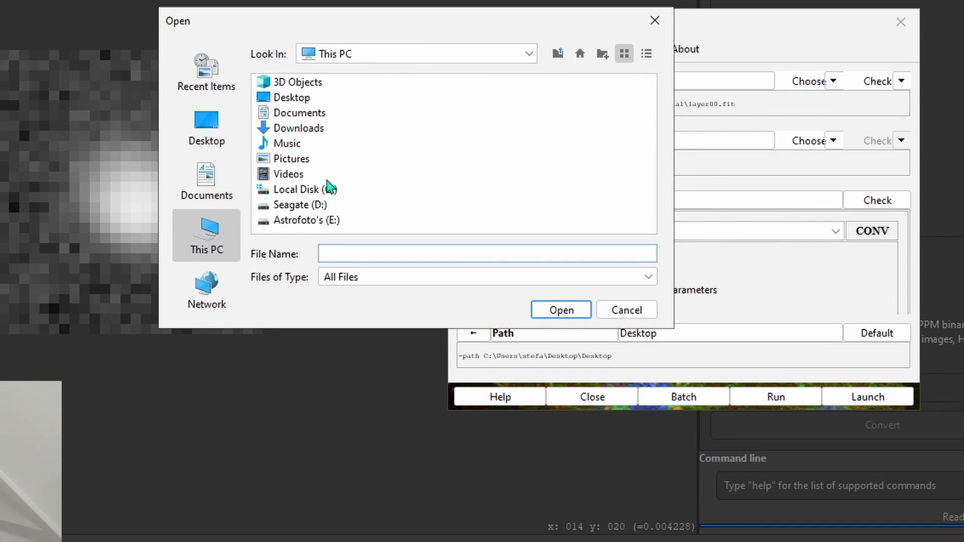
double_click(303, 189)
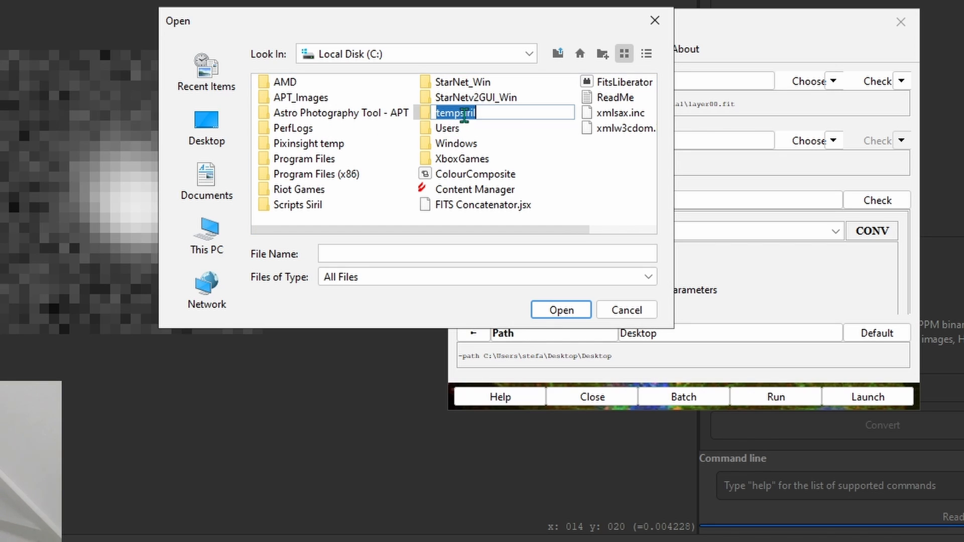
mouse_move(429, 127)
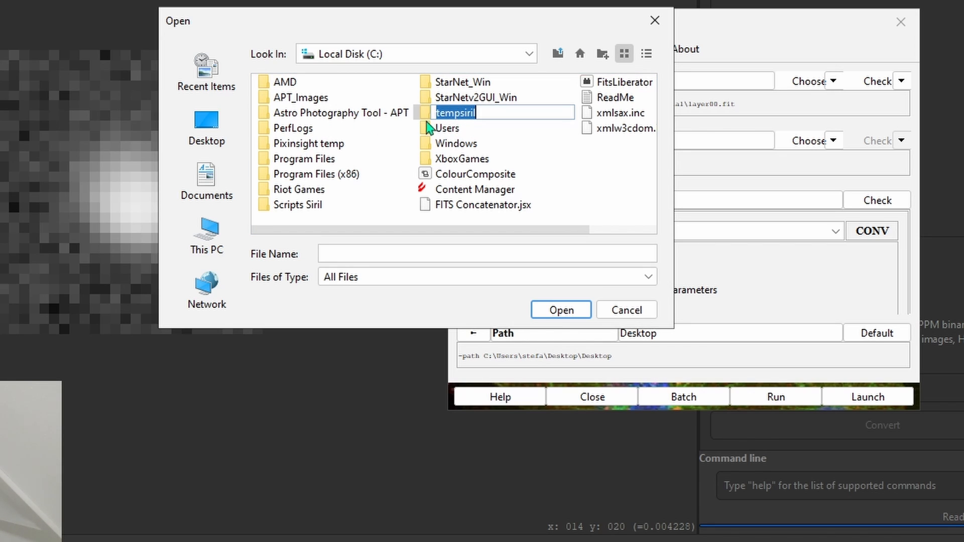
double_click(455, 111)
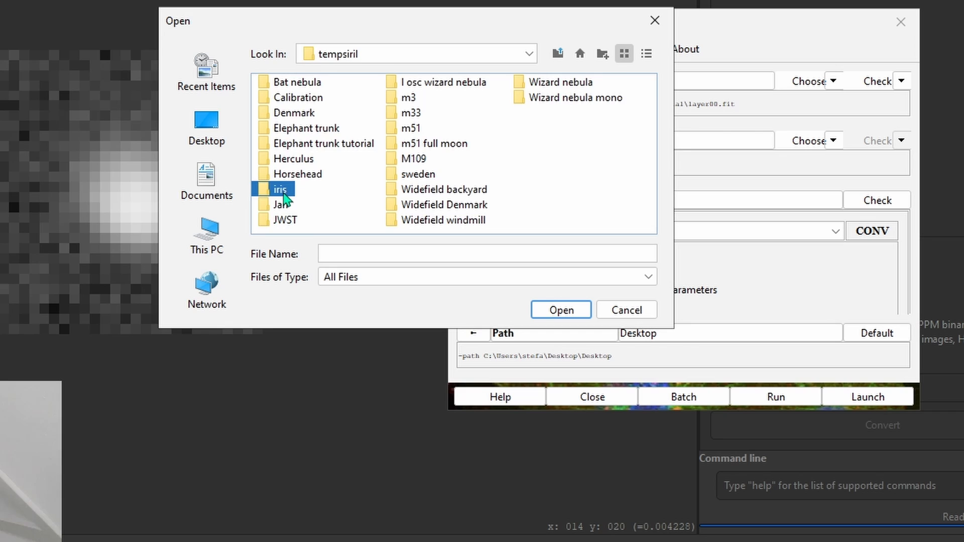
double_click(280, 188)
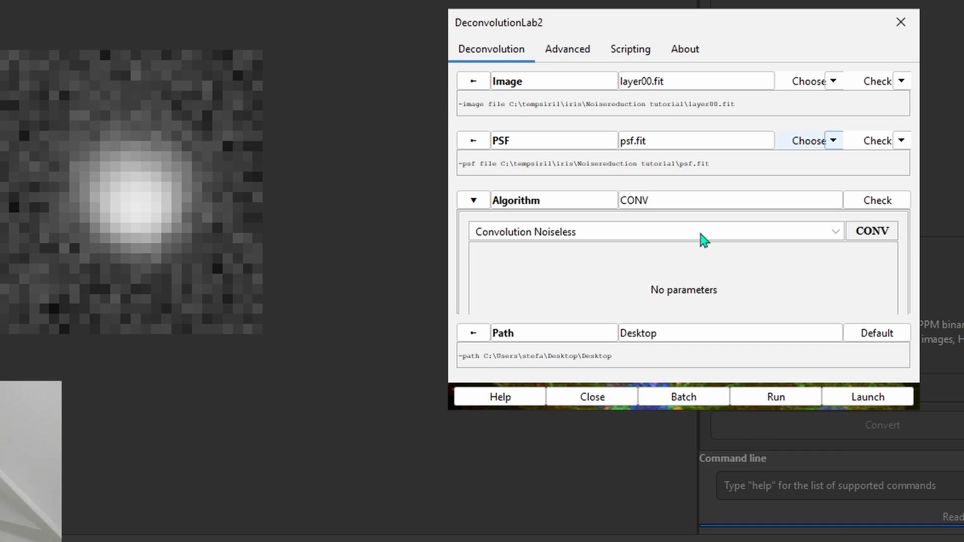
Step: Review the algorithm list, keeping Convolution Noiseless selected
click(654, 231)
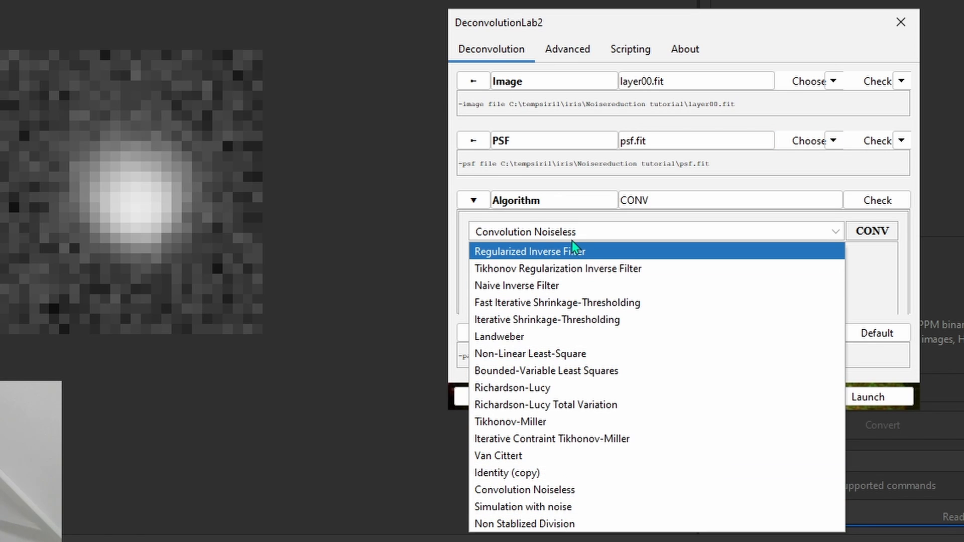
mouse_move(594, 254)
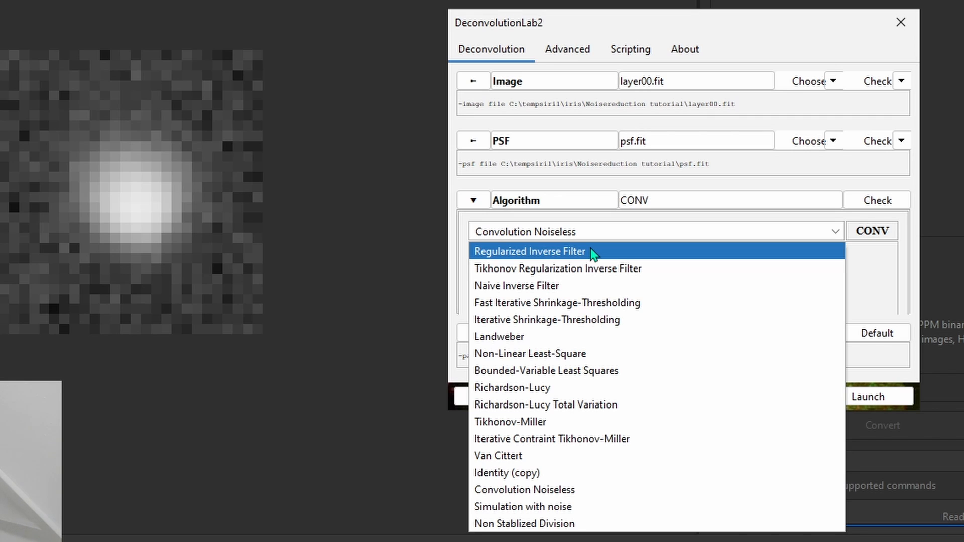
mouse_move(584, 257)
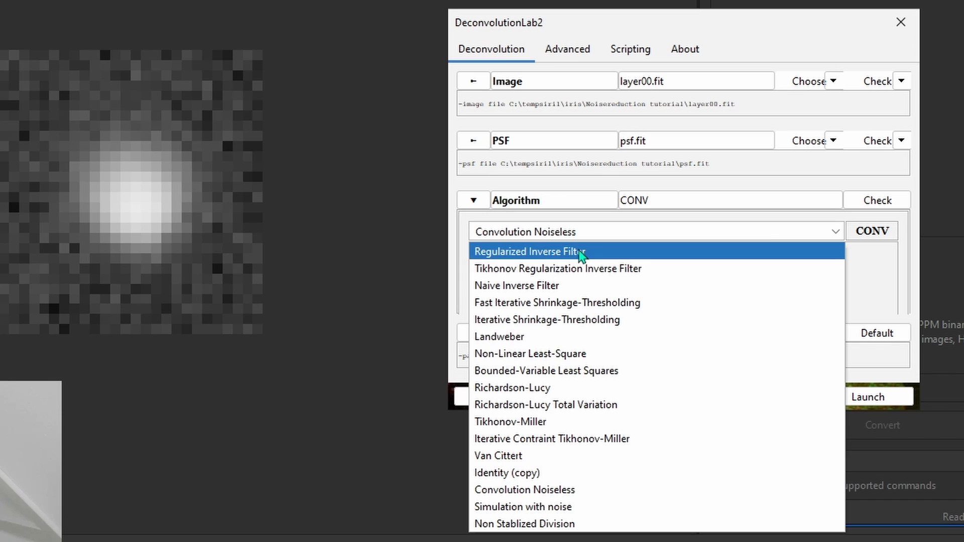
mouse_move(534, 489)
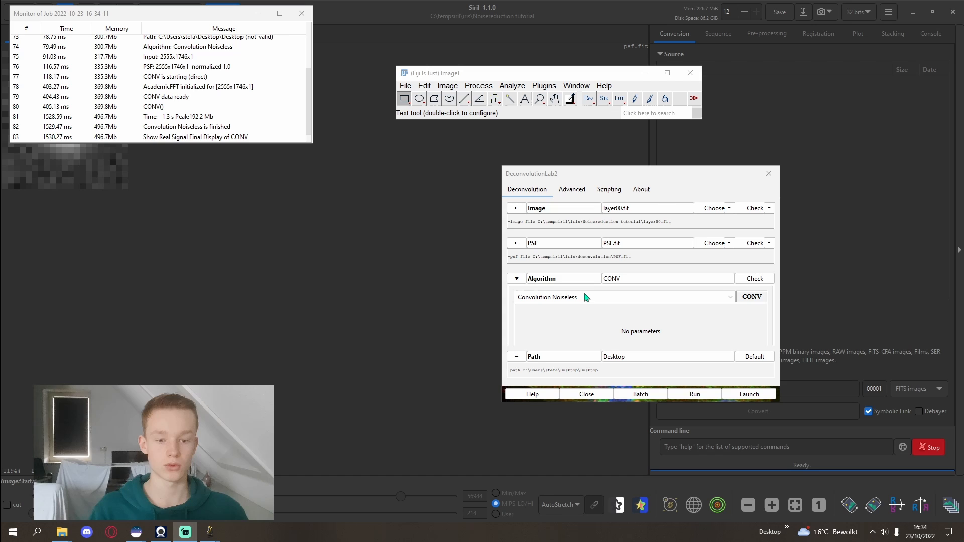
Step: Run Convolution Noiseless on layer00 to get the Final Display of CONV image
click(694, 394)
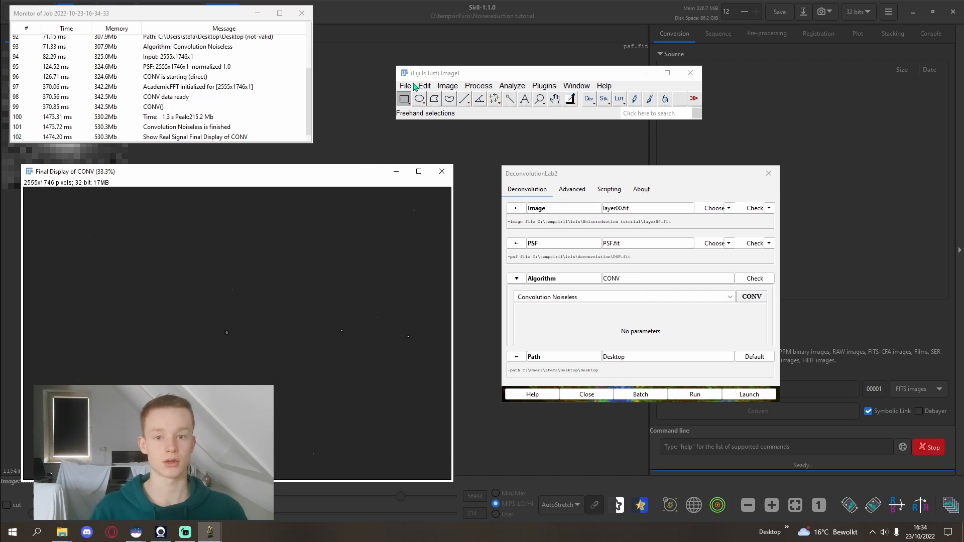
click(404, 85)
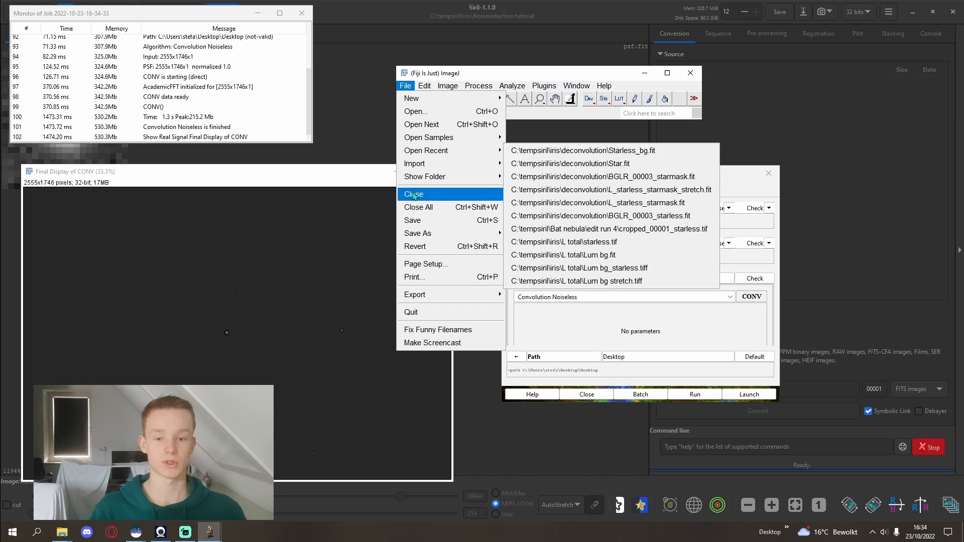
Step: Save the CONV result as FITS file layer00_0002 in the Noisereduction tutorial folder
click(418, 233)
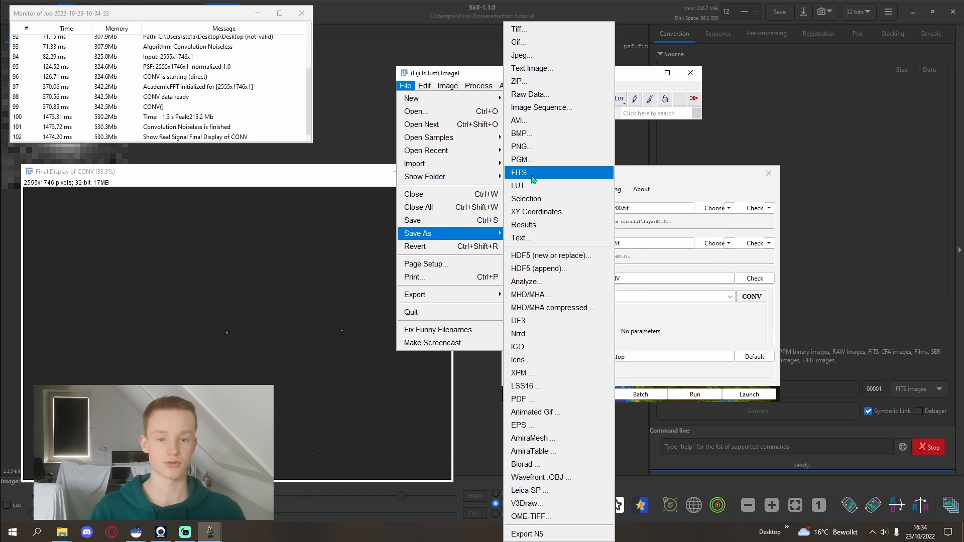
click(519, 173)
text(layer00_0002)
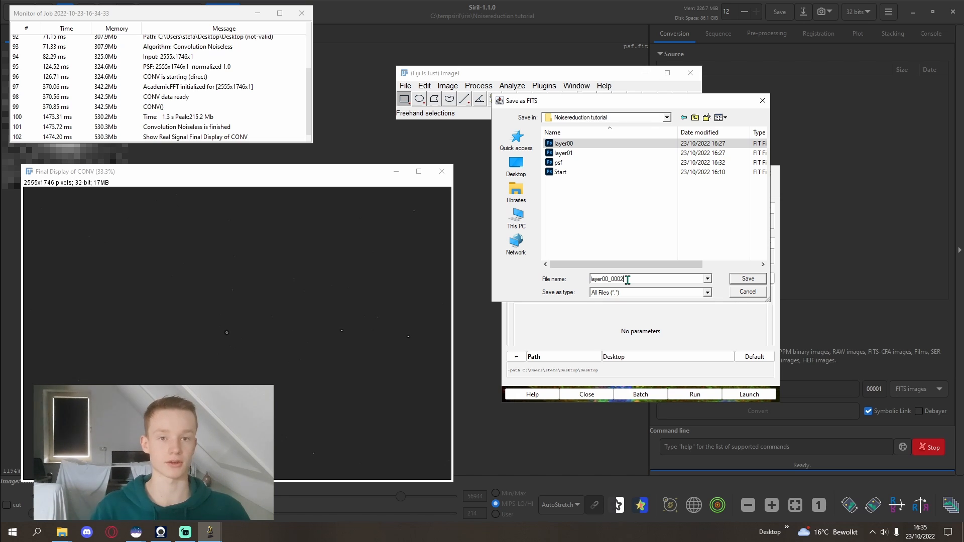
click(747, 279)
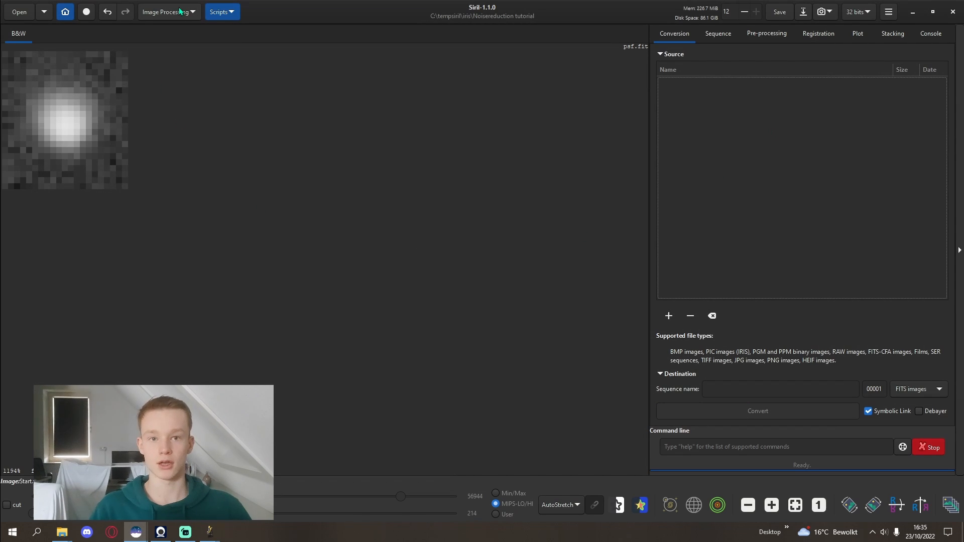
mouse_move(295, 38)
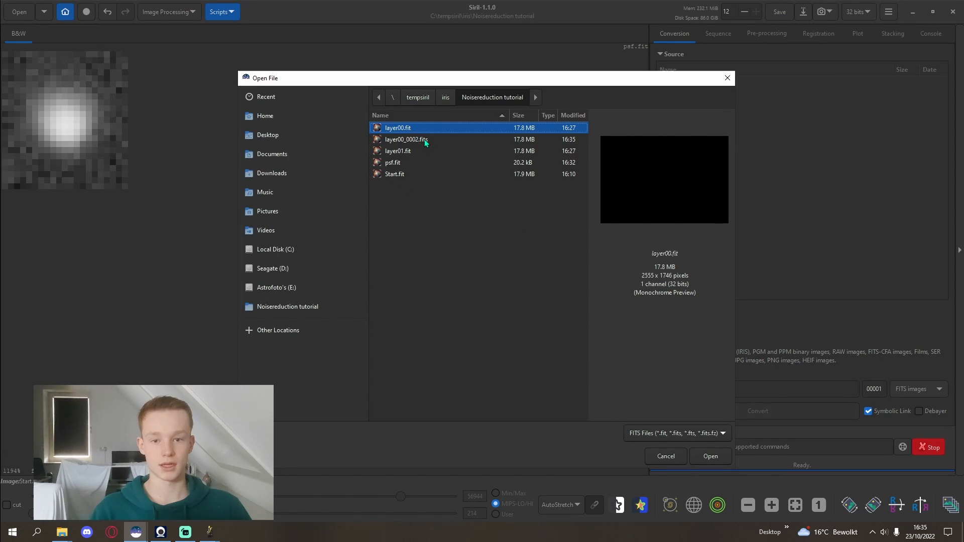
Step: Combine layer00_0002.fits (I1) and layer01.fit (Red) in Pixel Math with expression I1+Red
click(398, 150)
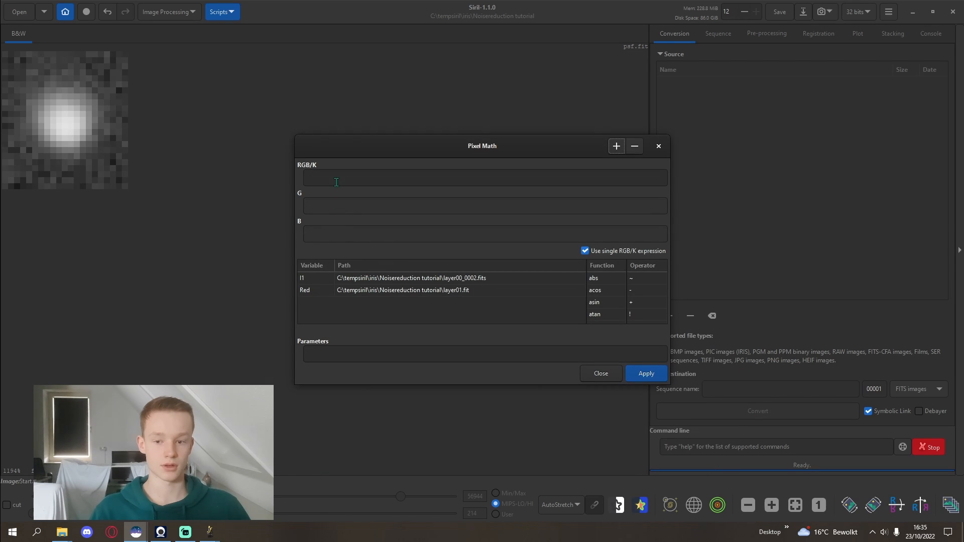
click(403, 289)
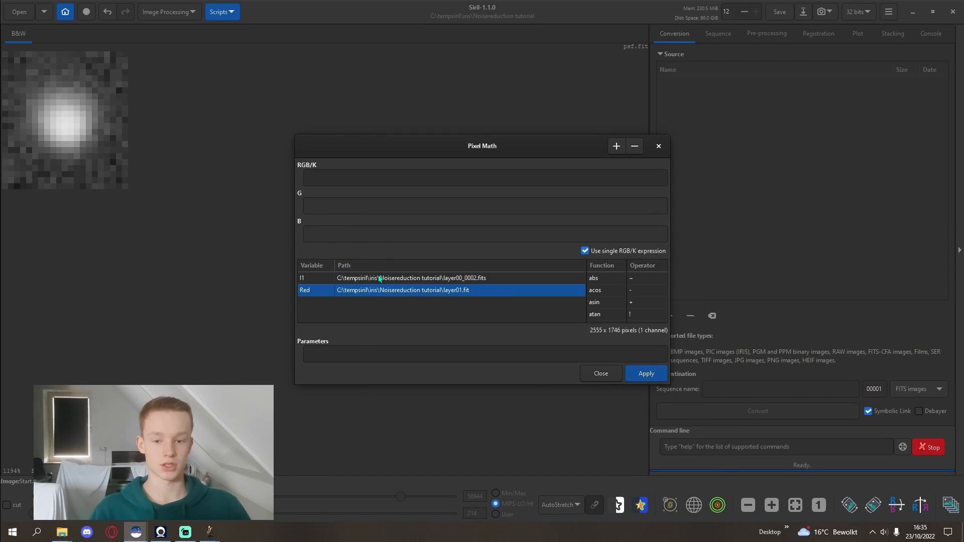
text(I1+Red)
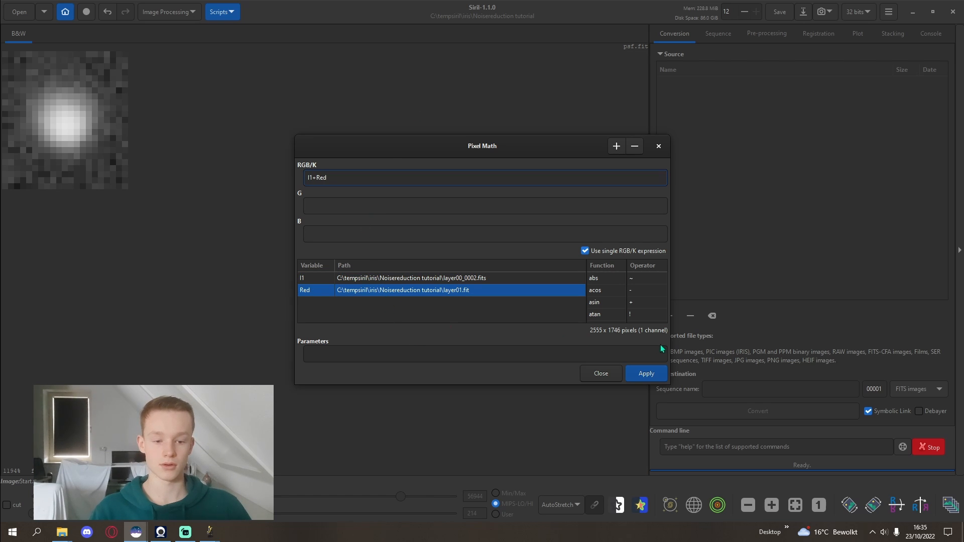
click(646, 373)
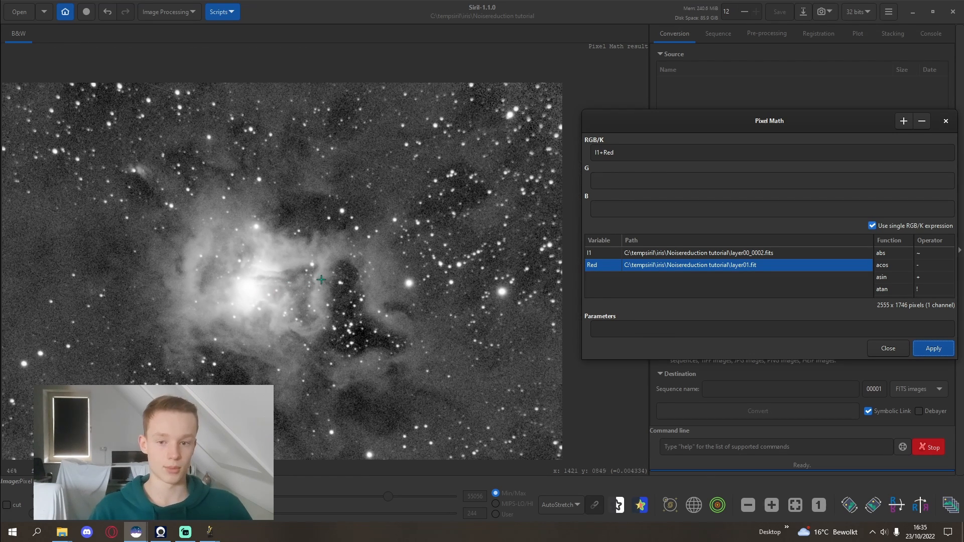
mouse_move(388, 406)
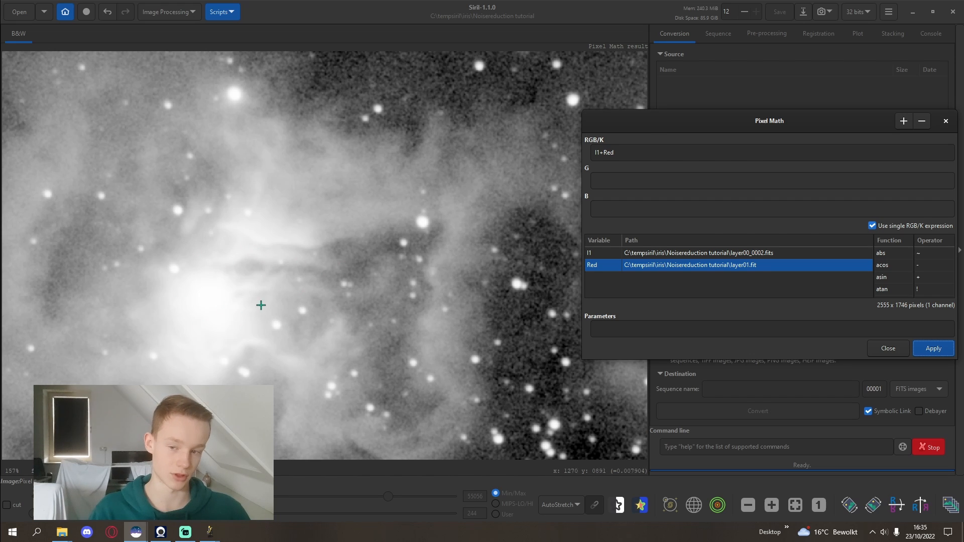
mouse_move(300, 297)
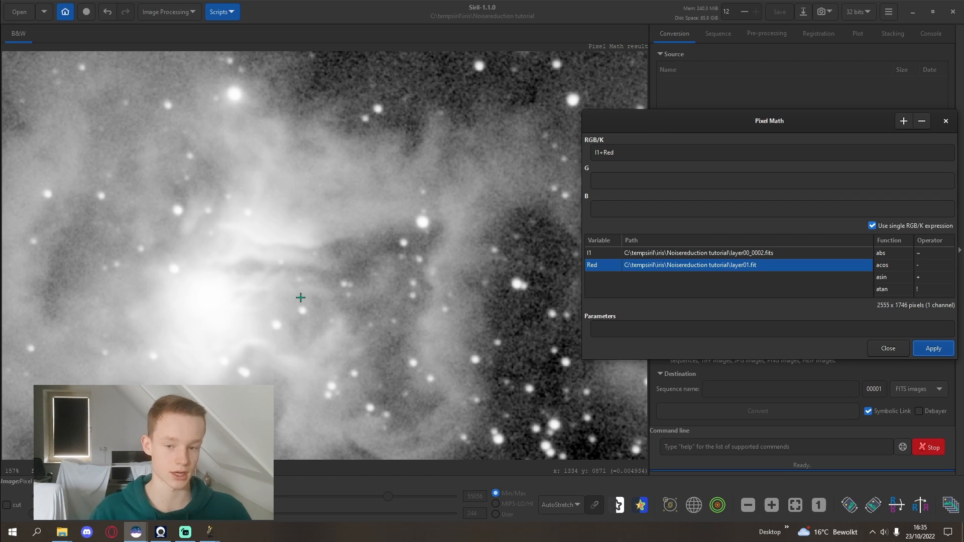